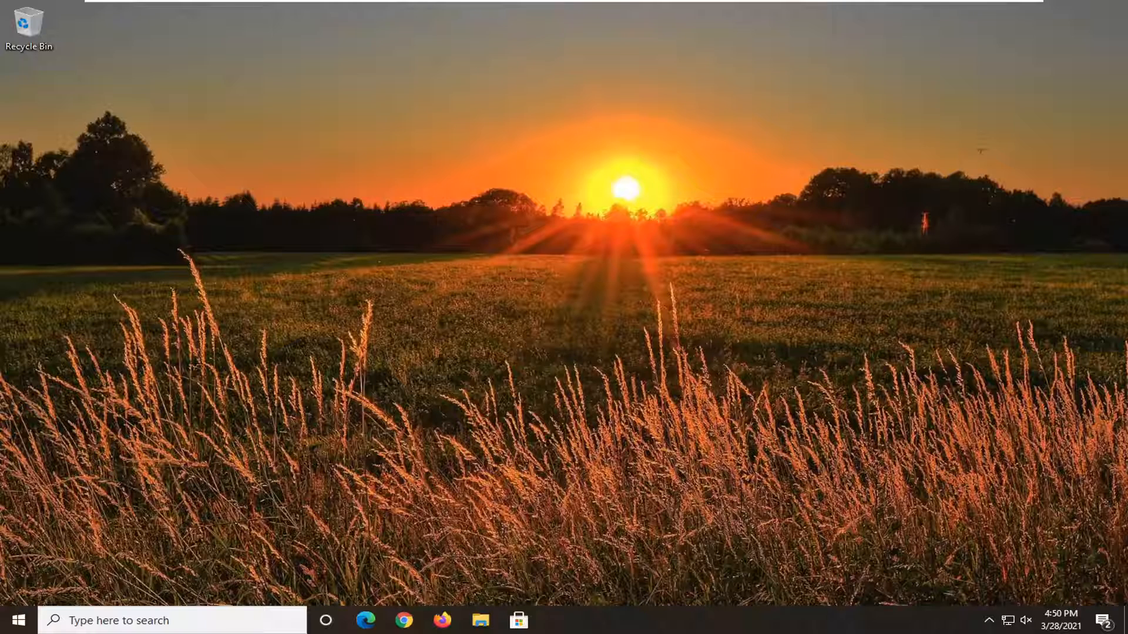
Step: Search the Start menu for 'windows features' to find 'Turn Windows features on or off'
click(10, 620)
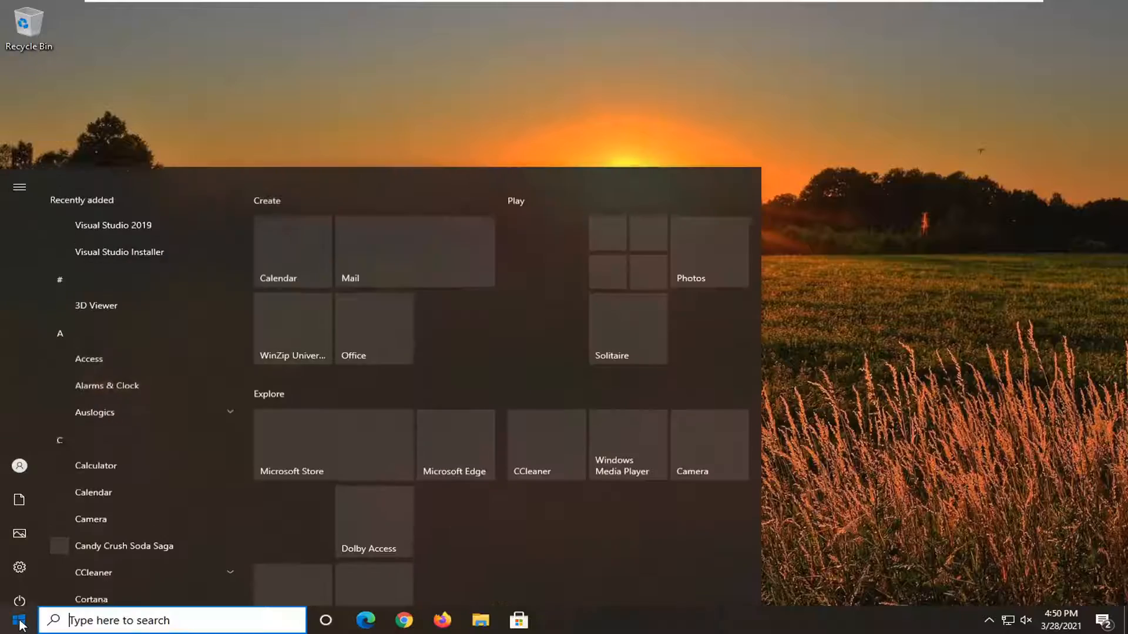
text(windows features)
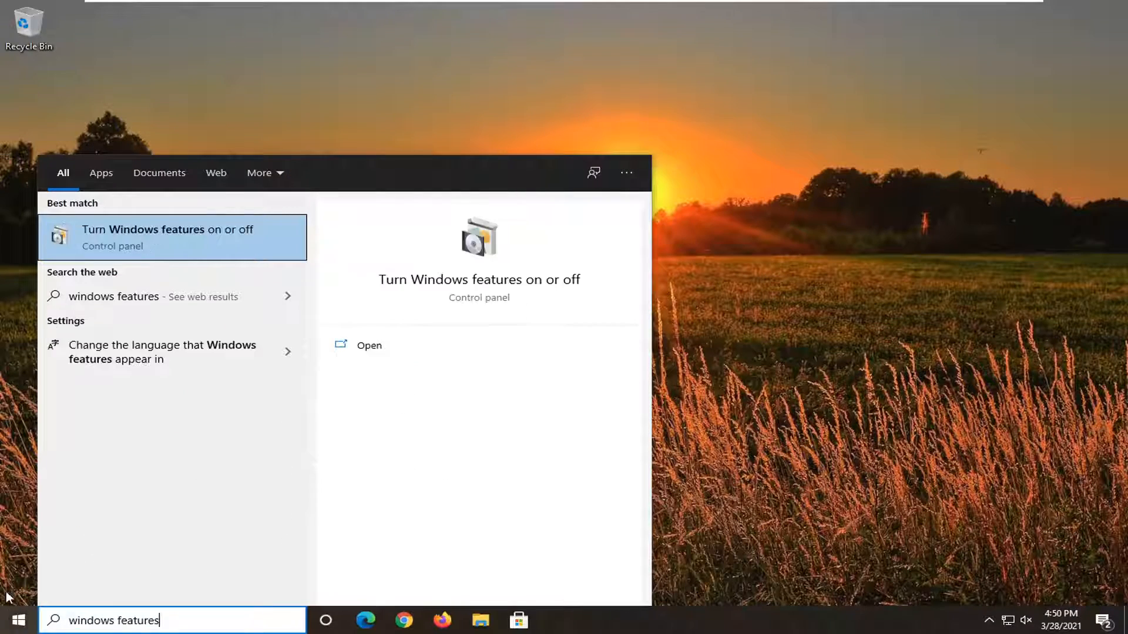
mouse_move(165, 234)
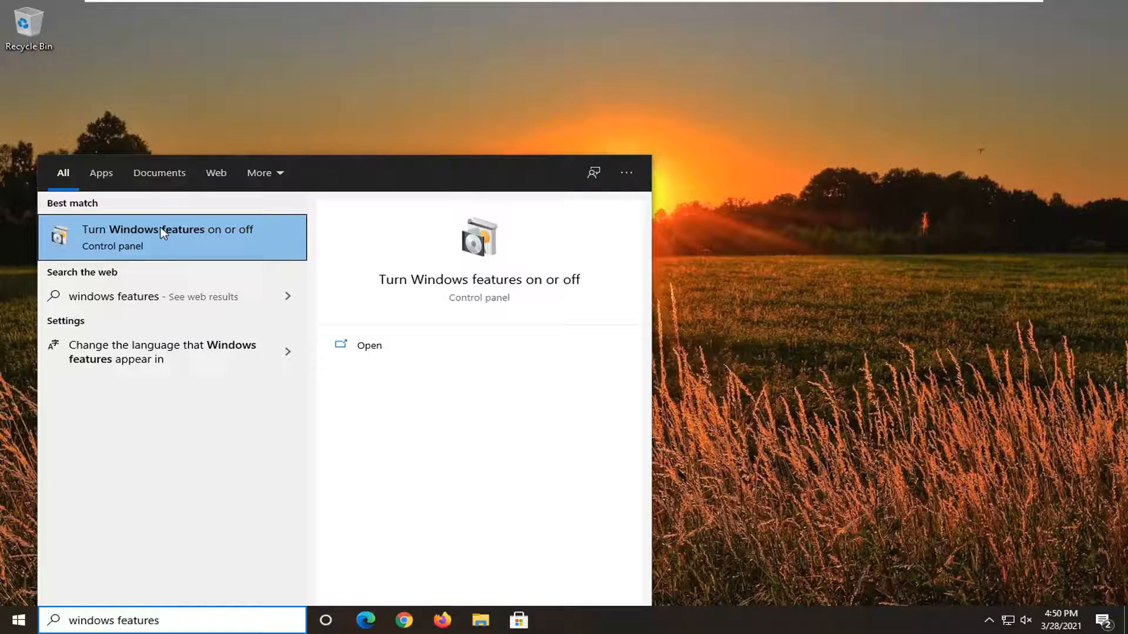
Step: In Windows Features, expand Print and Document Services to reveal its sub-features
click(168, 236)
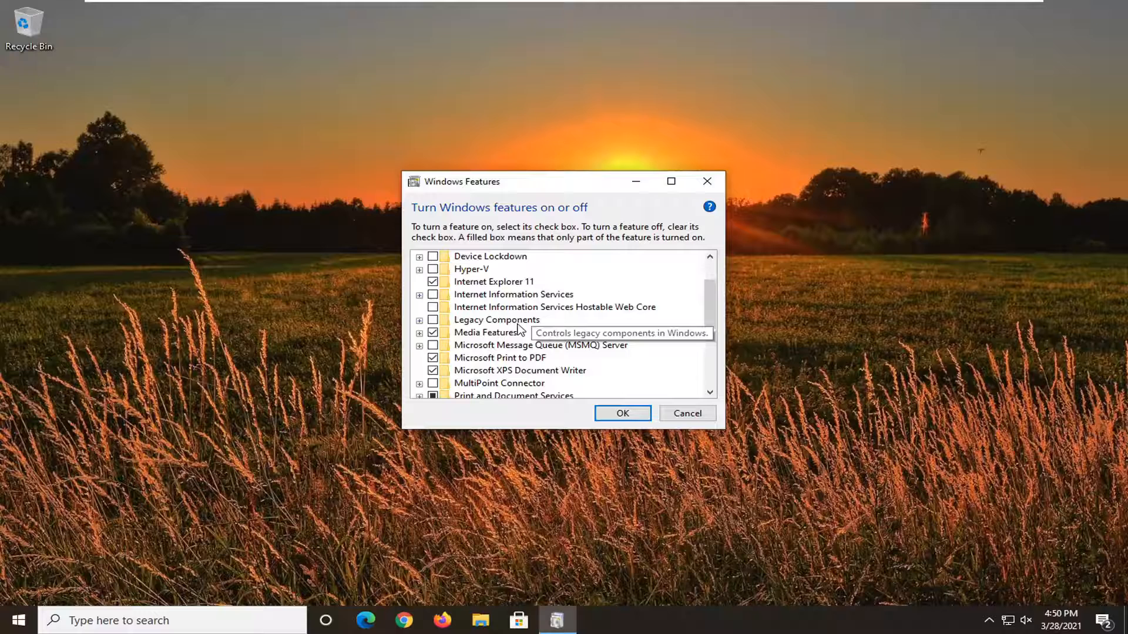
scroll(down, 3)
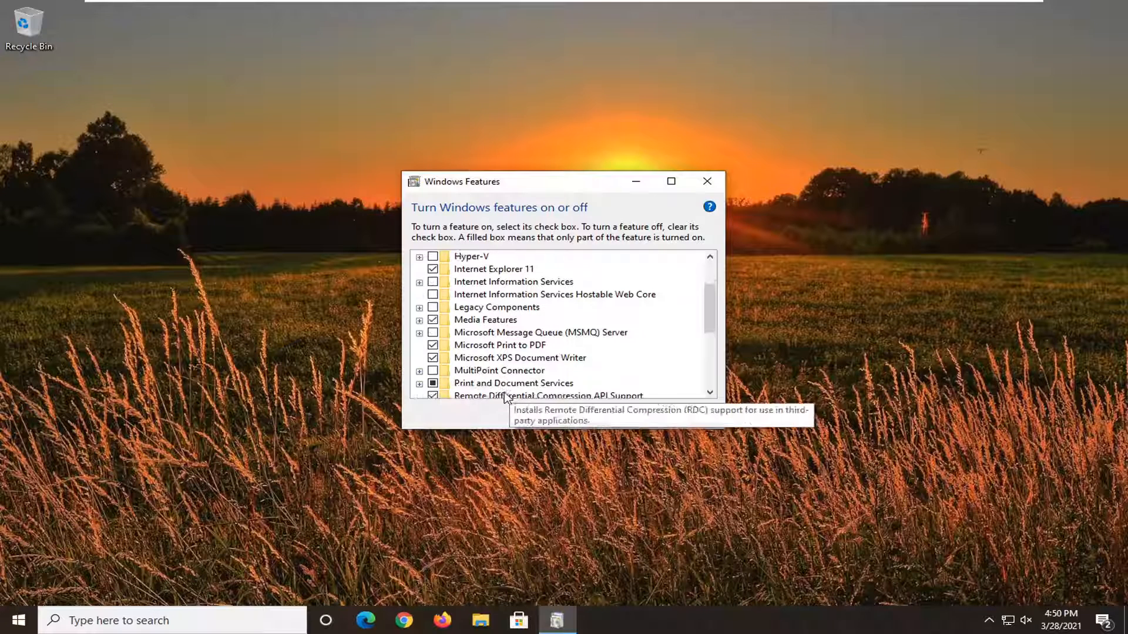
click(418, 383)
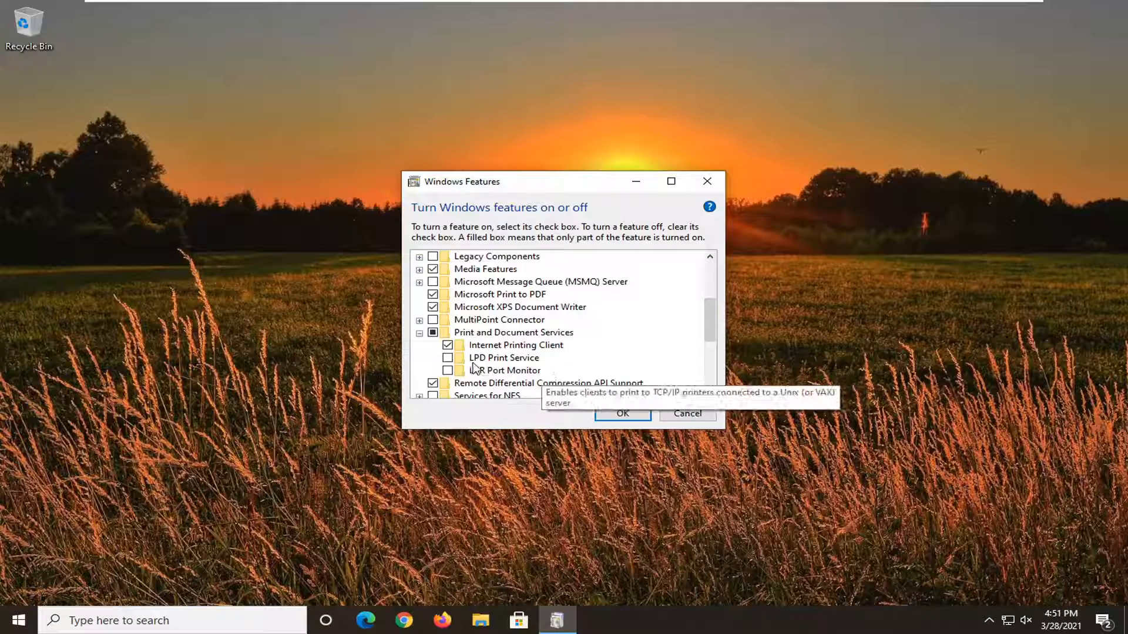
mouse_move(477, 389)
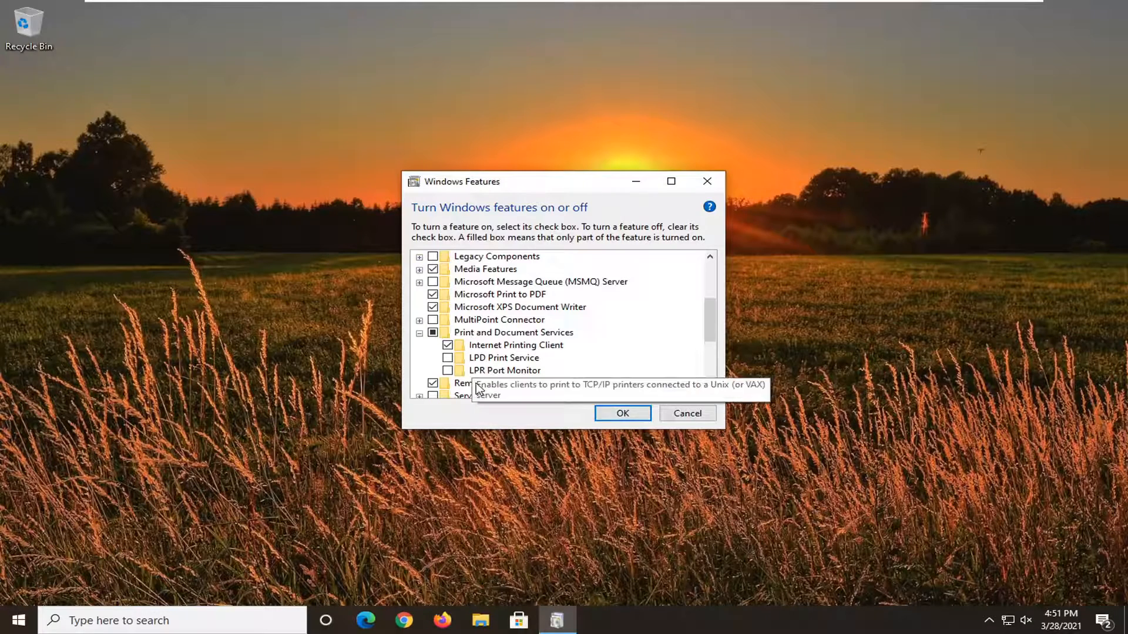
mouse_move(506, 370)
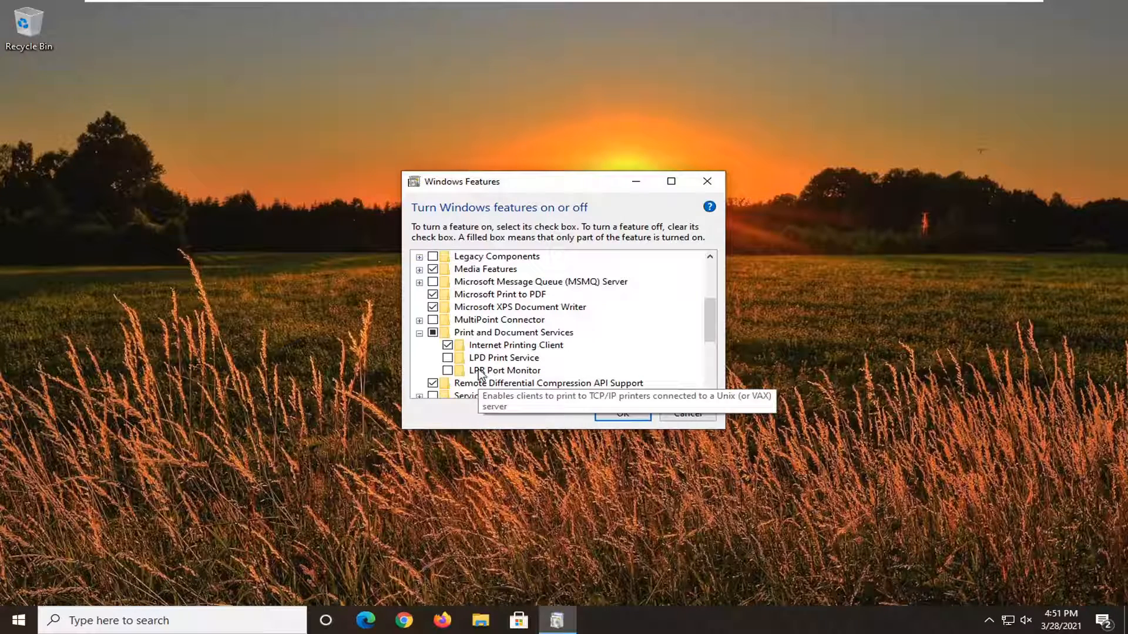
Step: Confirm the feature settings with OK and return to the desktop
scroll(down, 3)
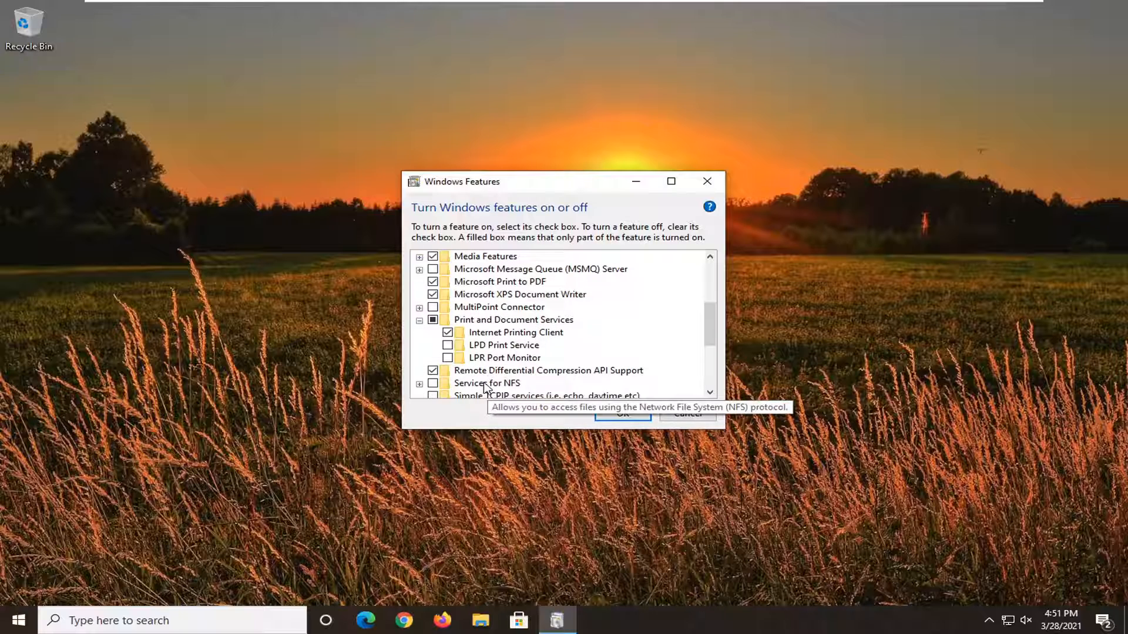
mouse_move(481, 344)
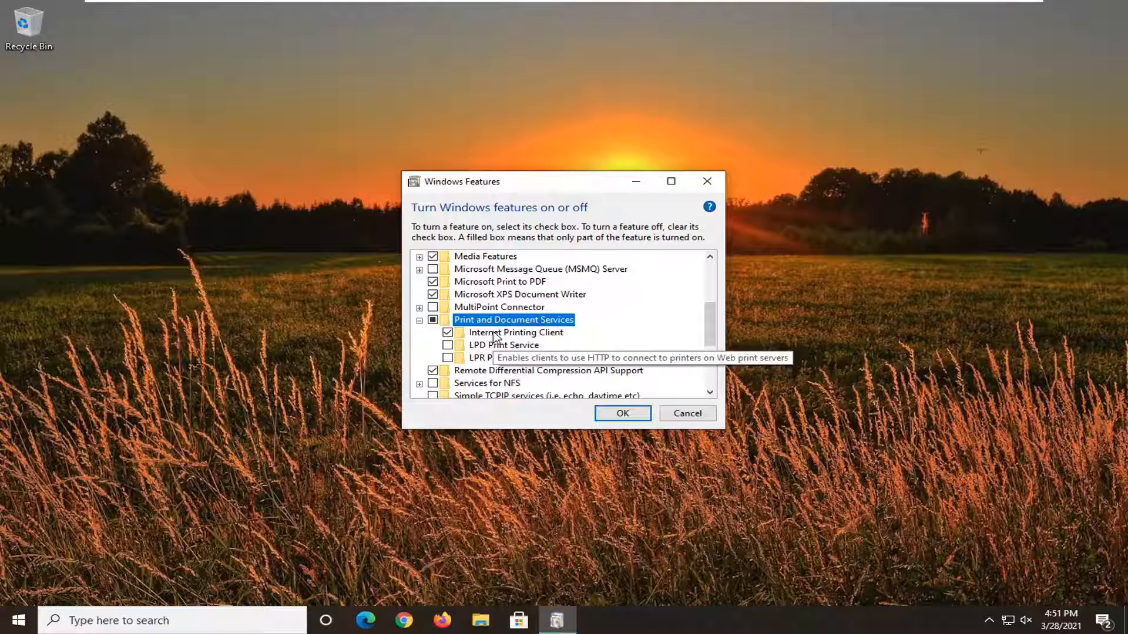
mouse_move(505, 358)
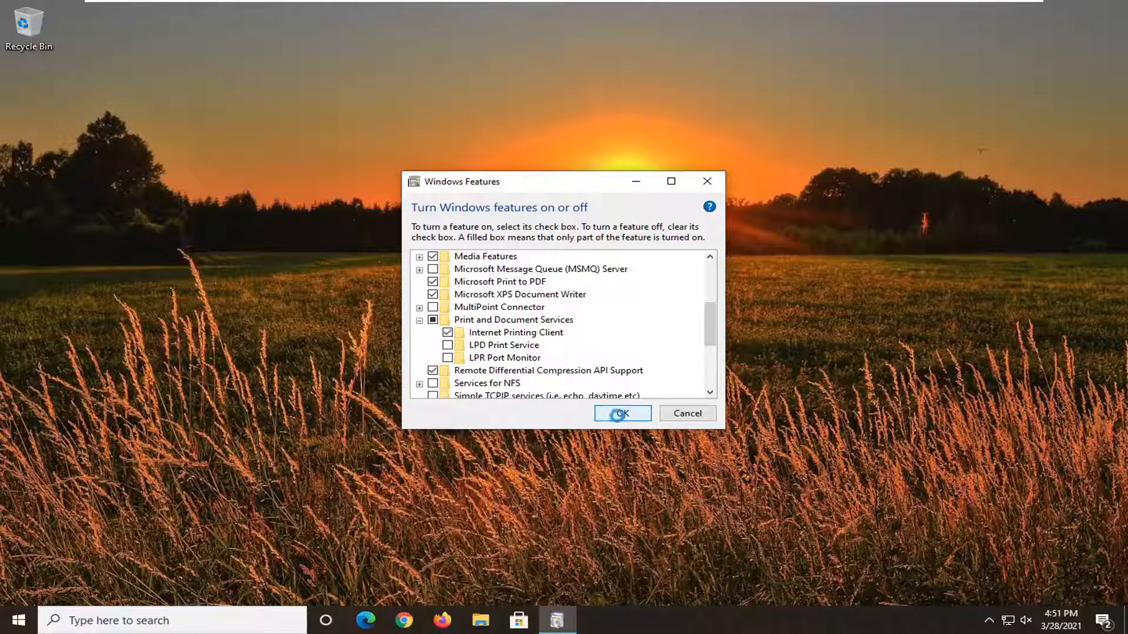
click(621, 412)
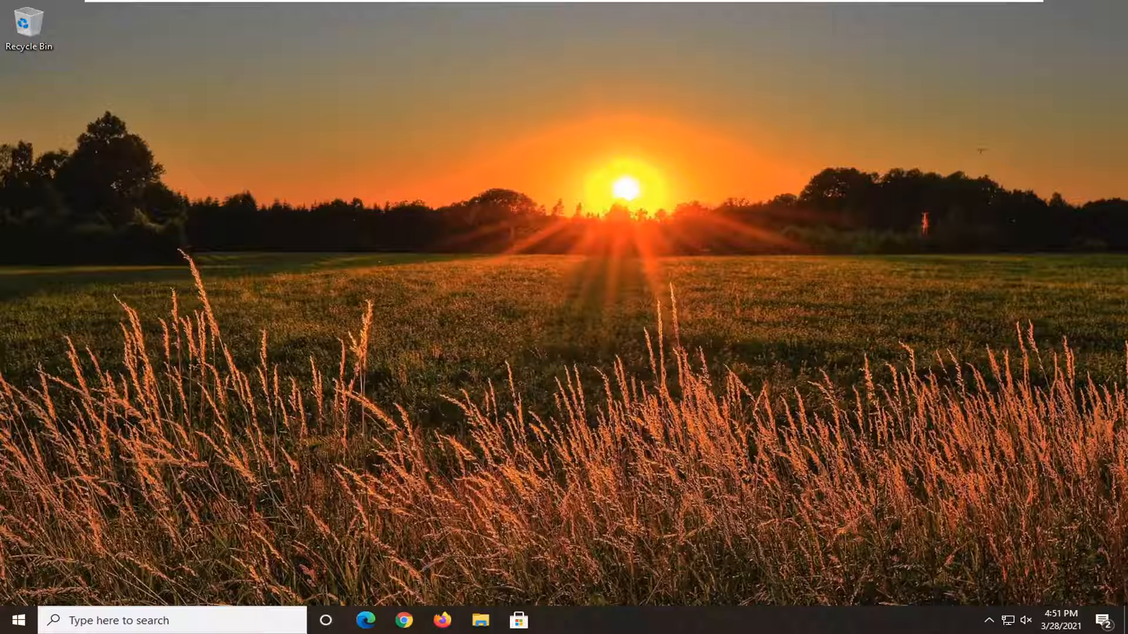